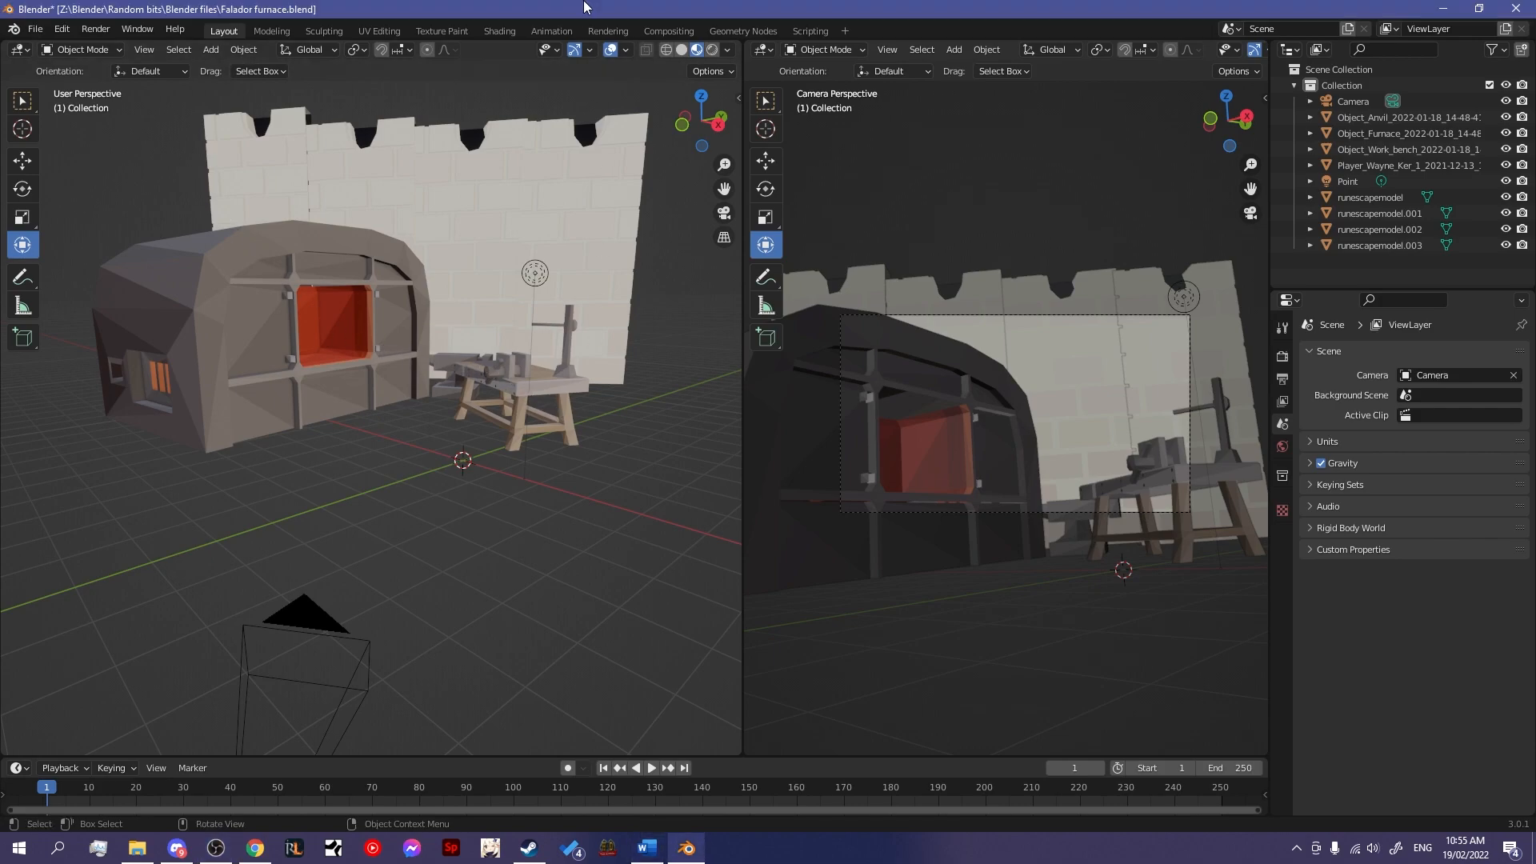
mouse_move(563, 374)
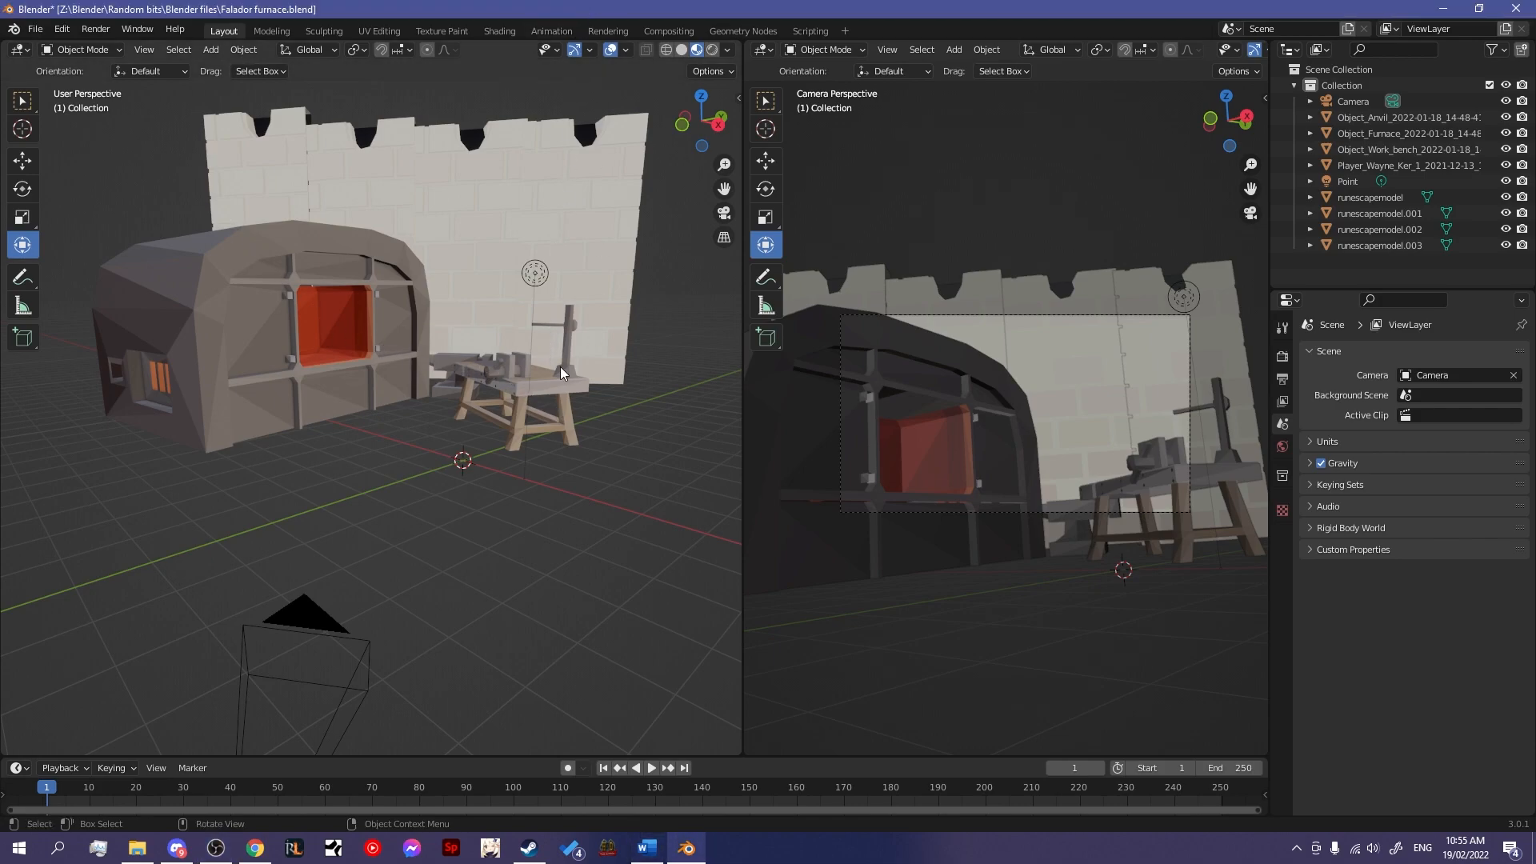
mouse_move(548, 381)
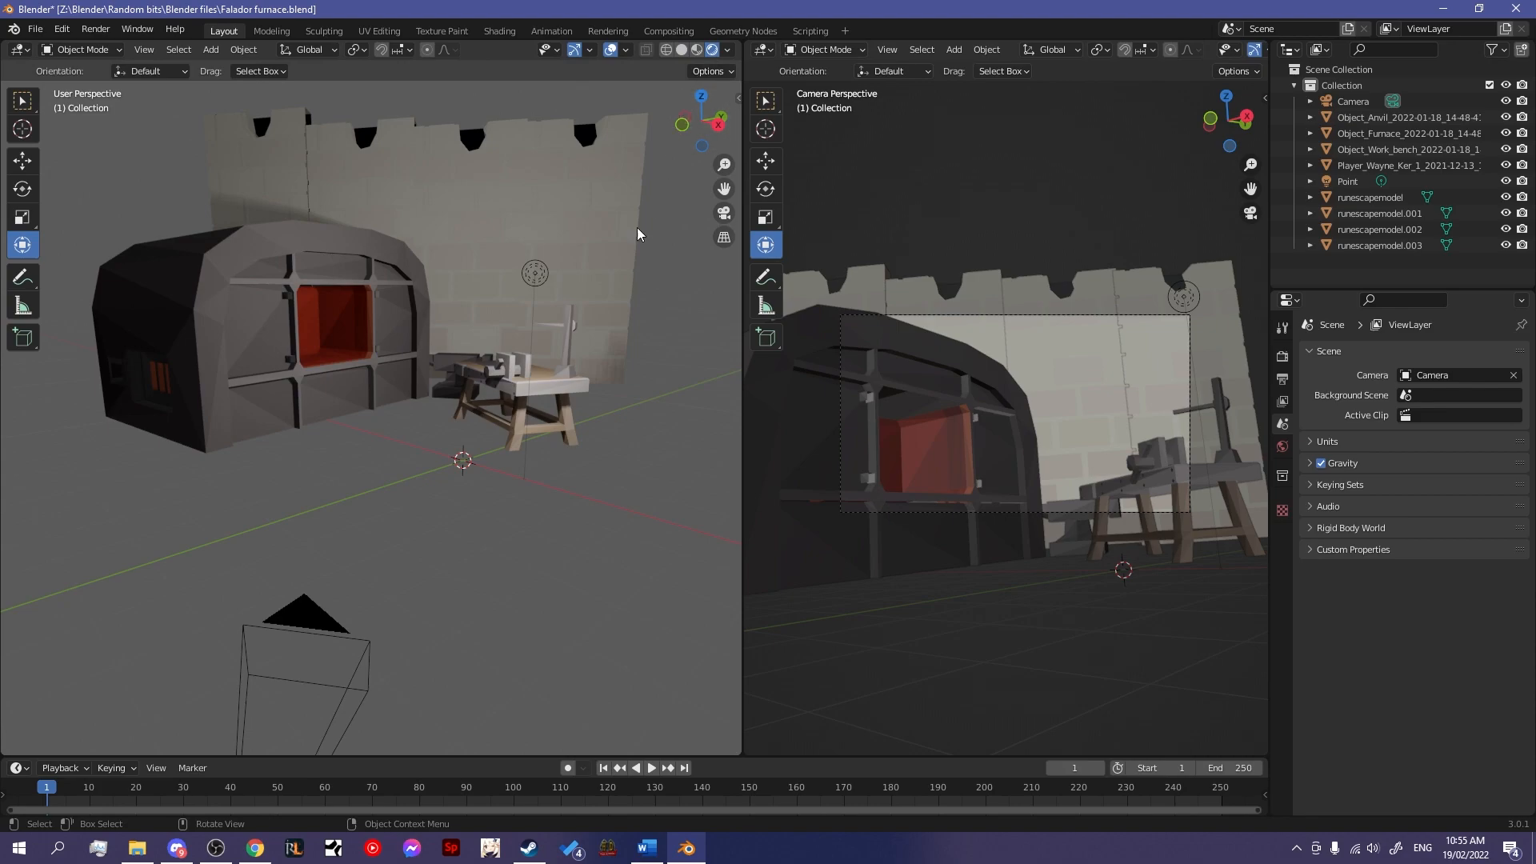
mouse_move(586, 367)
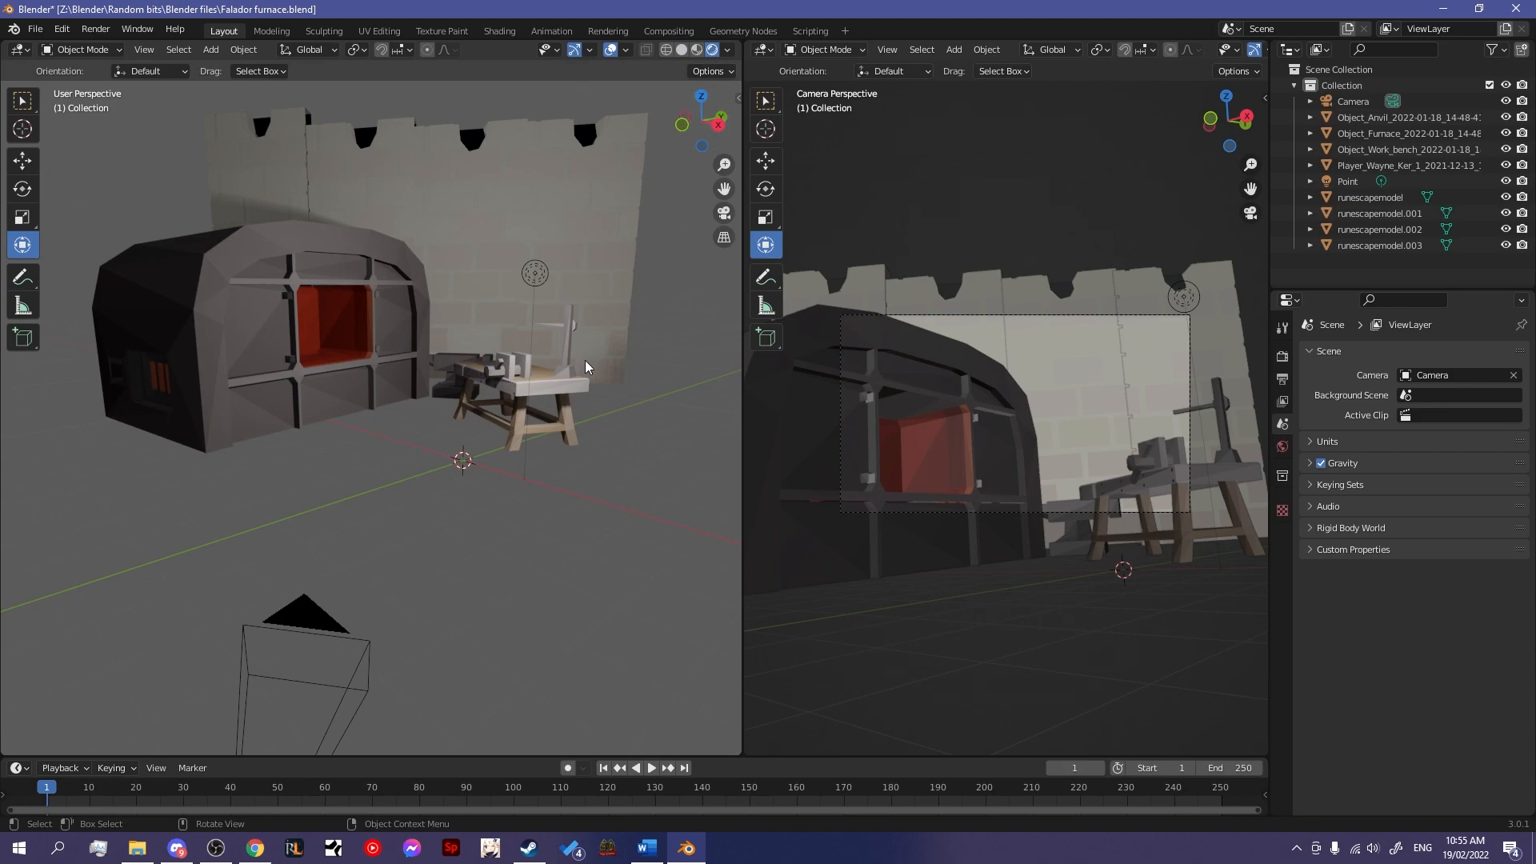
mouse_move(580, 367)
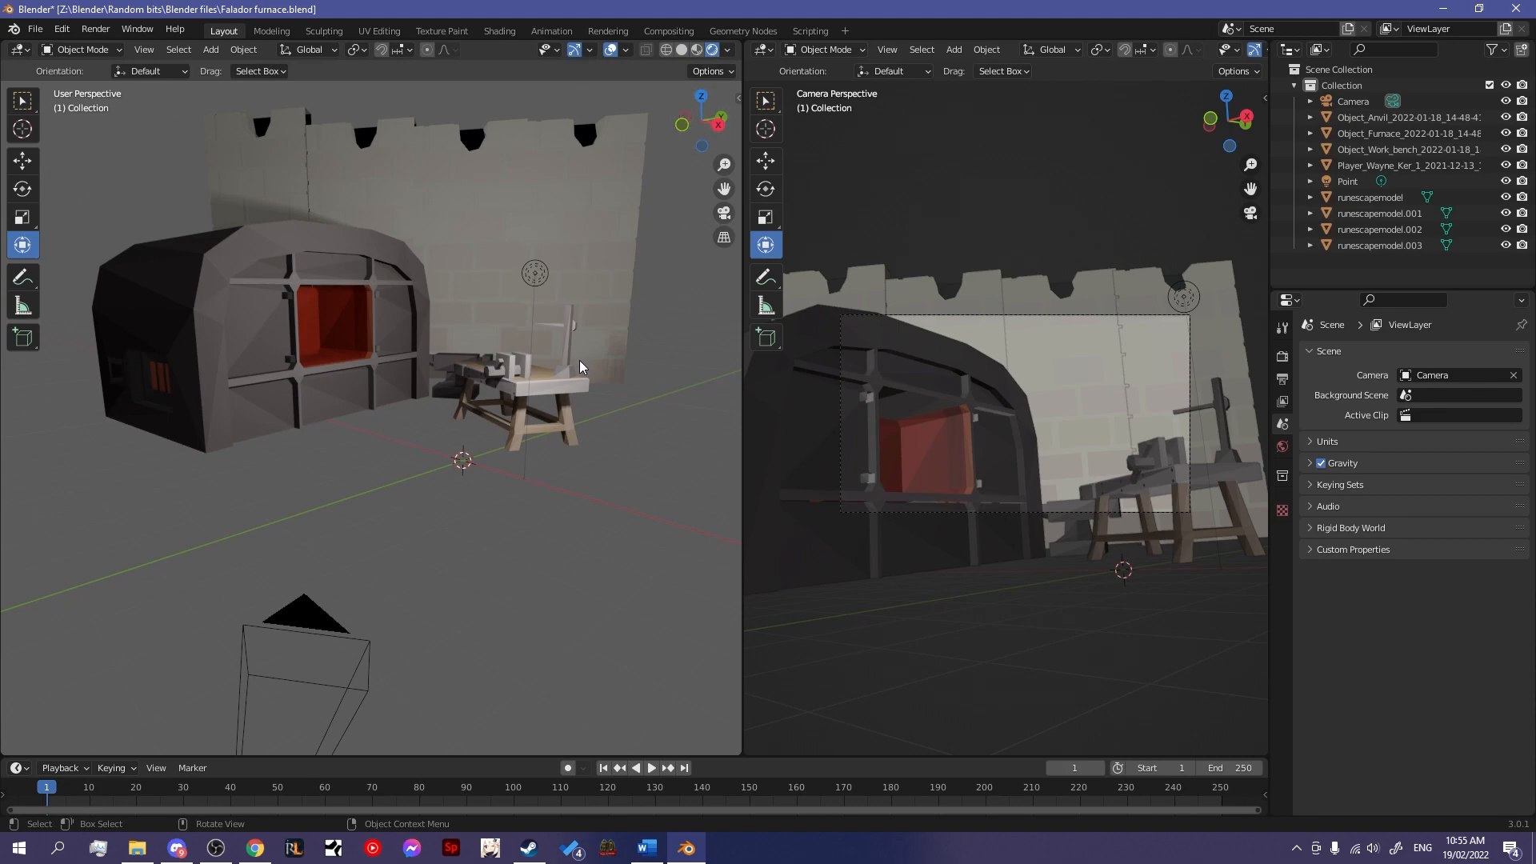
mouse_move(468, 426)
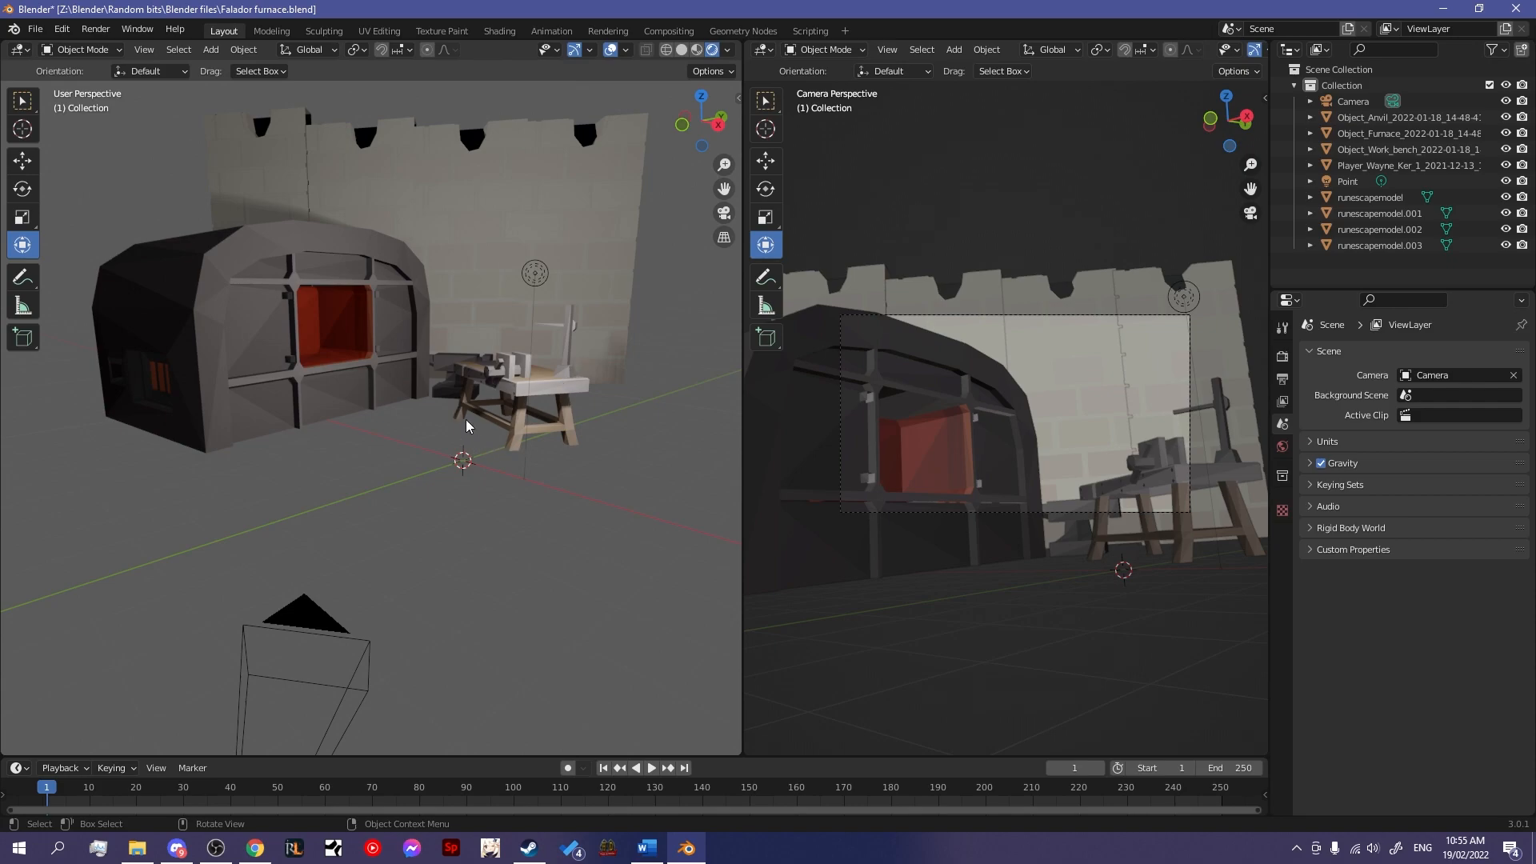
mouse_move(458, 432)
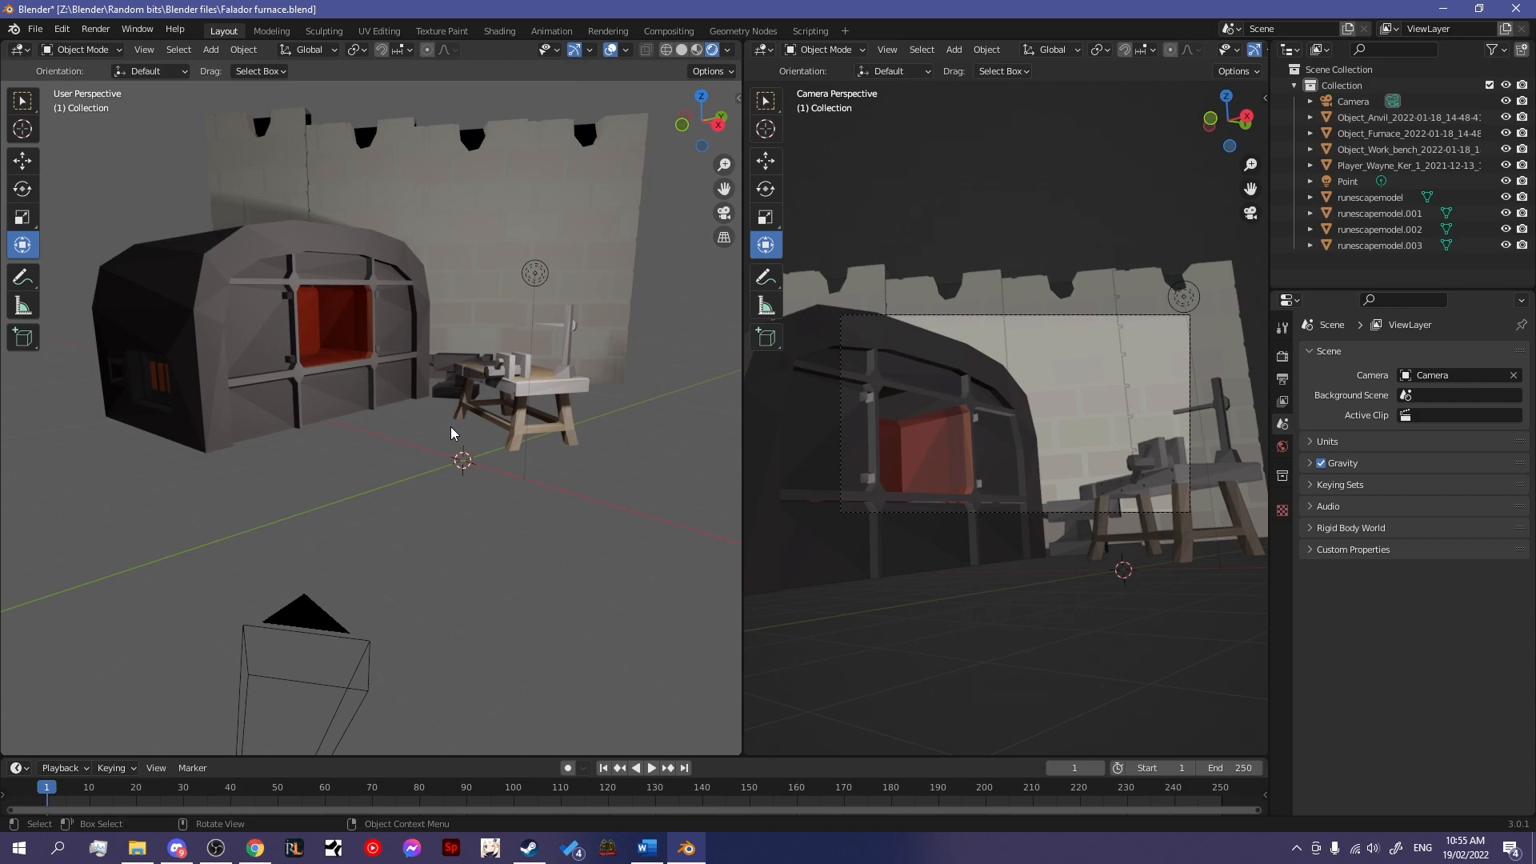
- In the Shading workspace, switch the node editor to World and set Background color to black
left_click(499, 31)
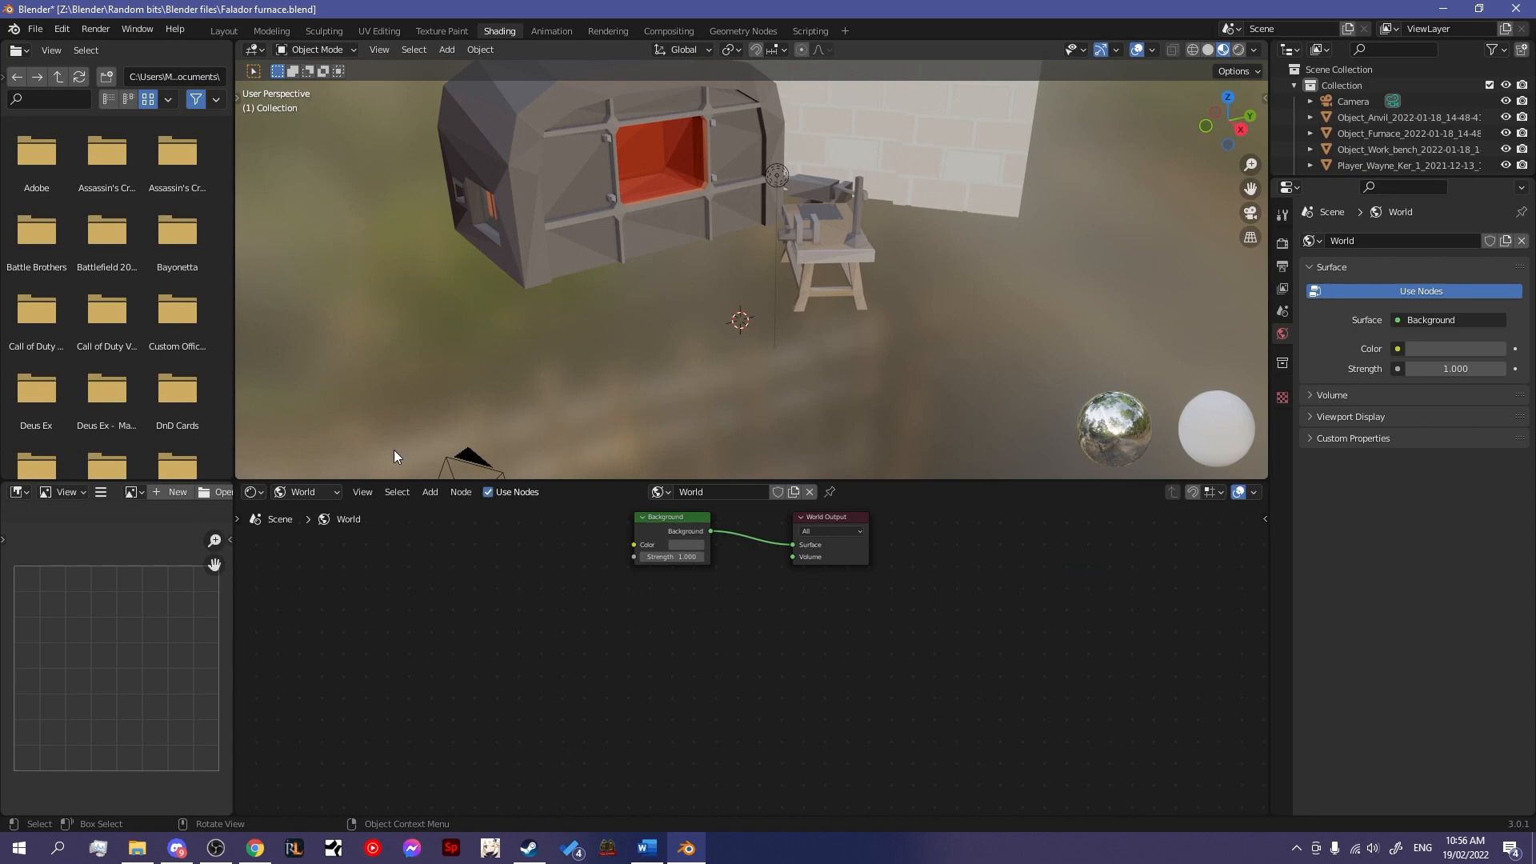
left_click(306, 491)
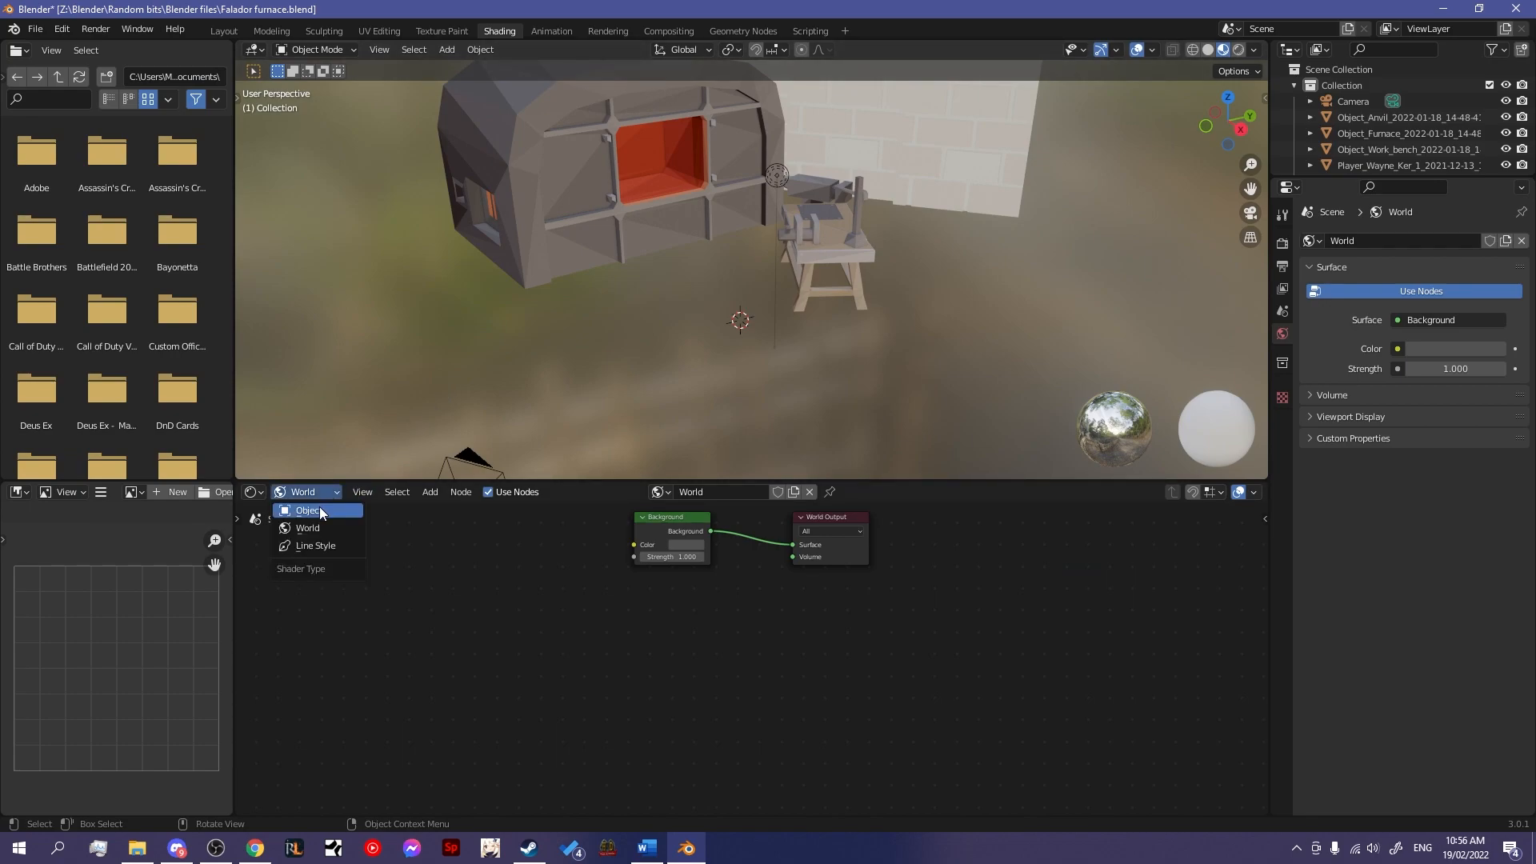
left_click(307, 528)
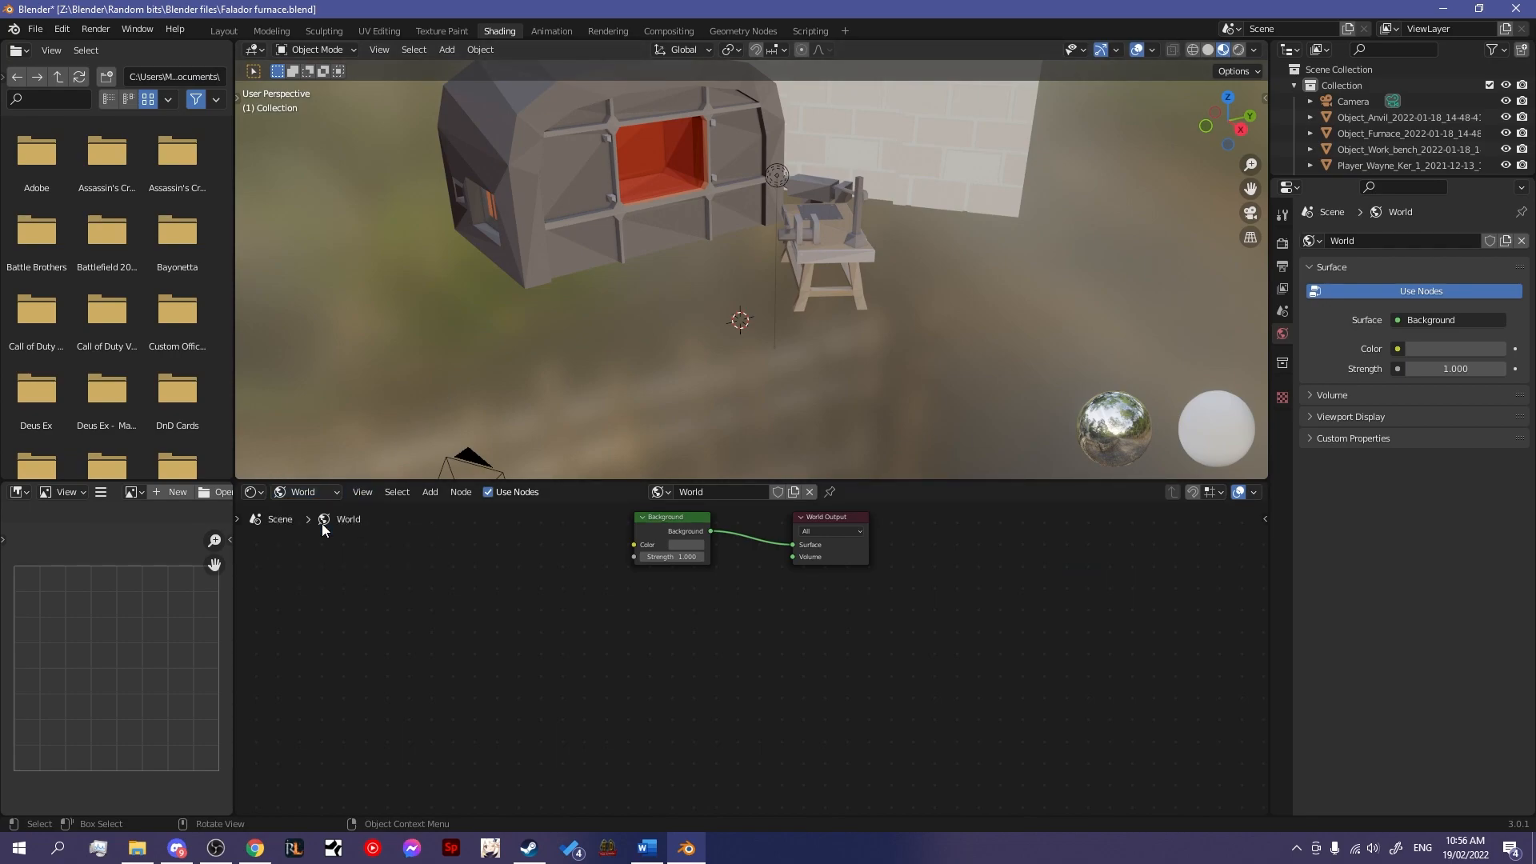
mouse_move(697, 551)
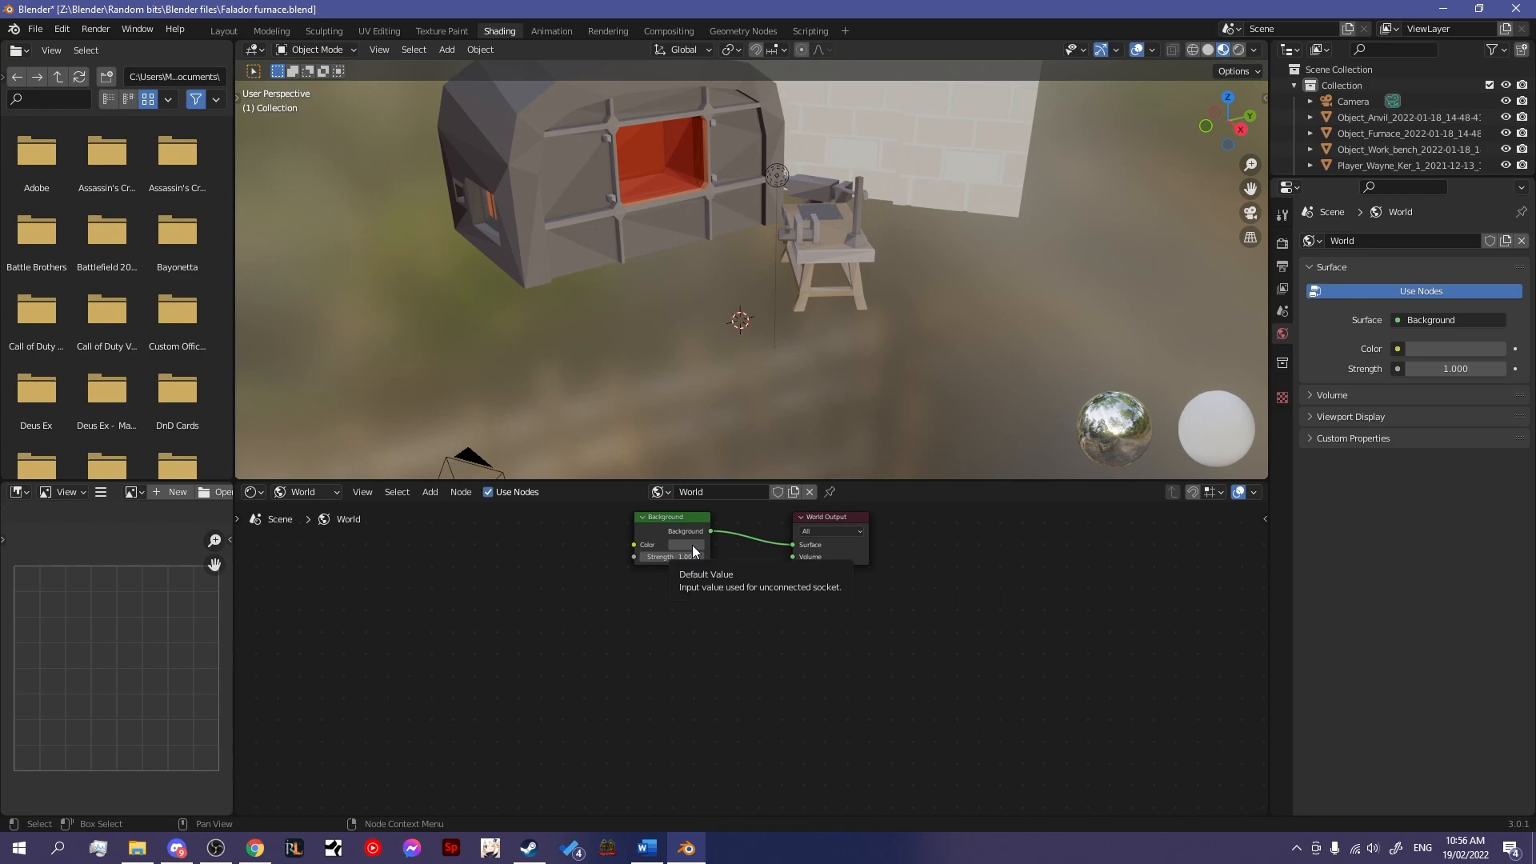
left_click(687, 545)
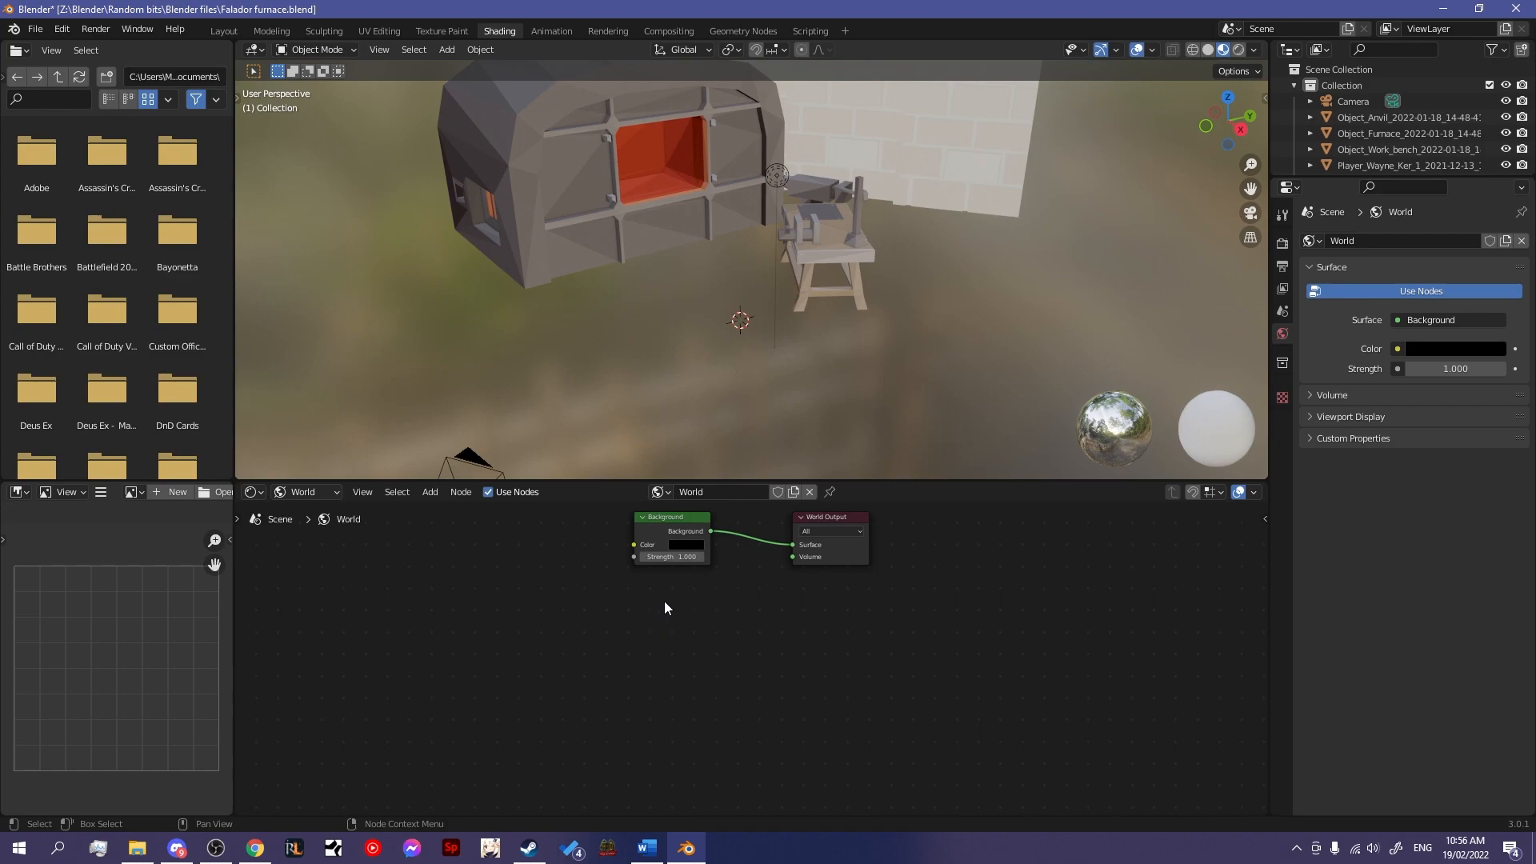
mouse_move(445, 376)
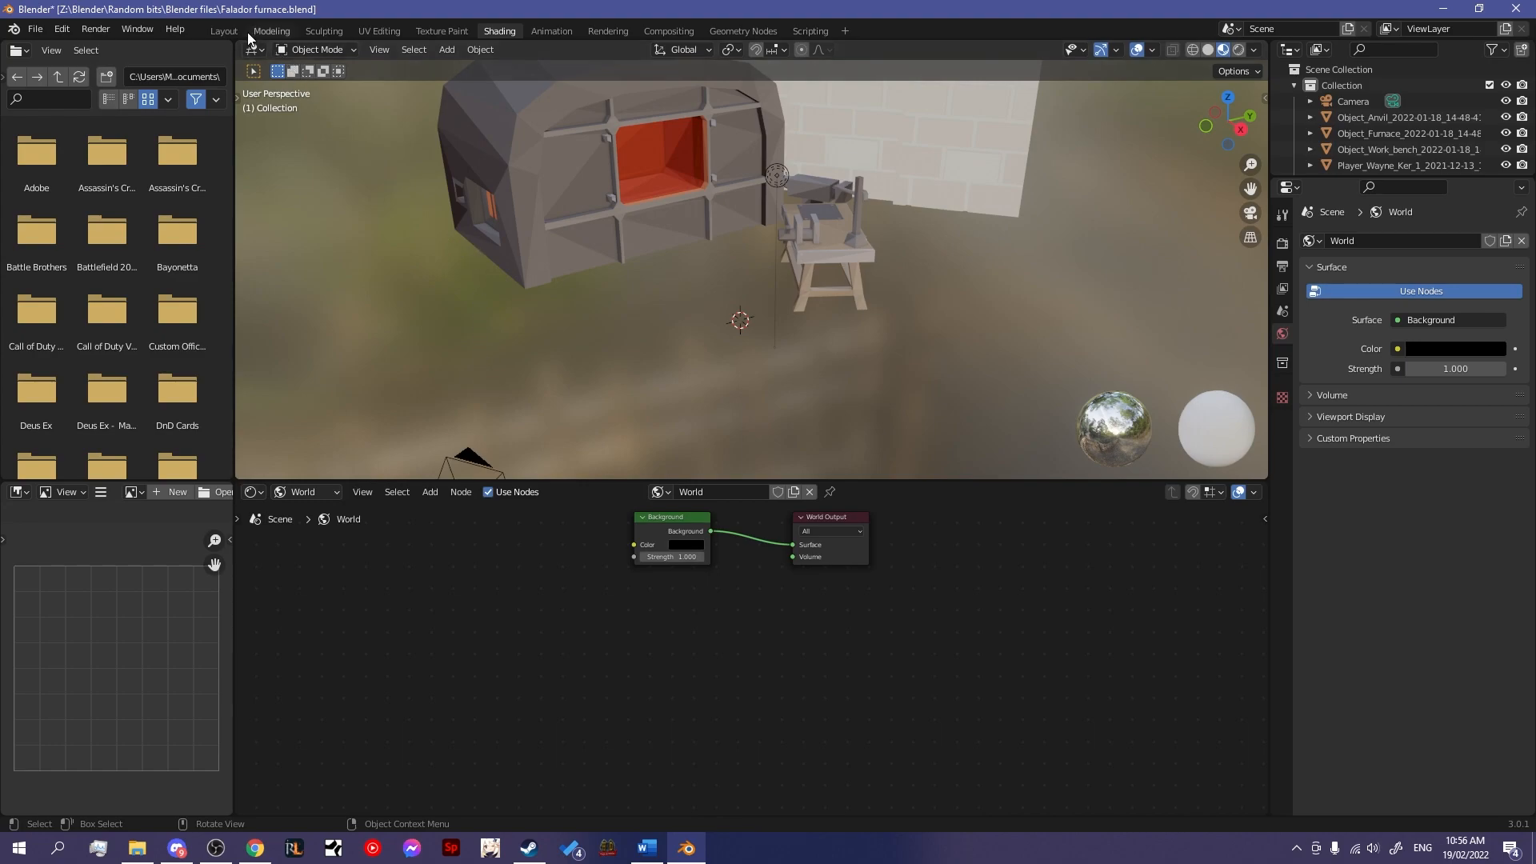
- Return to Layout and resize the two side-by-side views to equal width
left_click(223, 31)
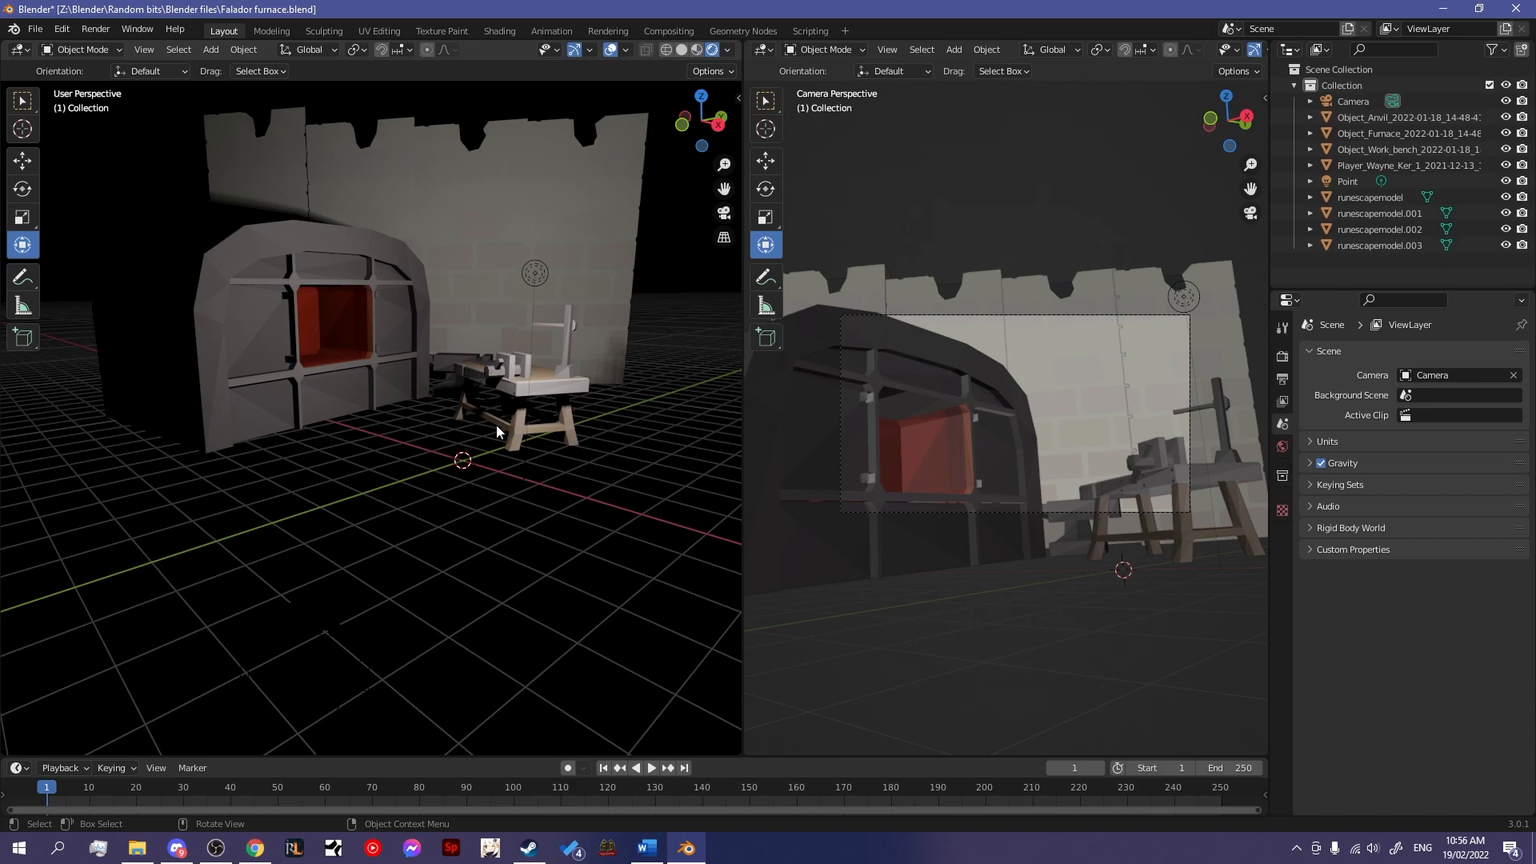
mouse_move(526, 440)
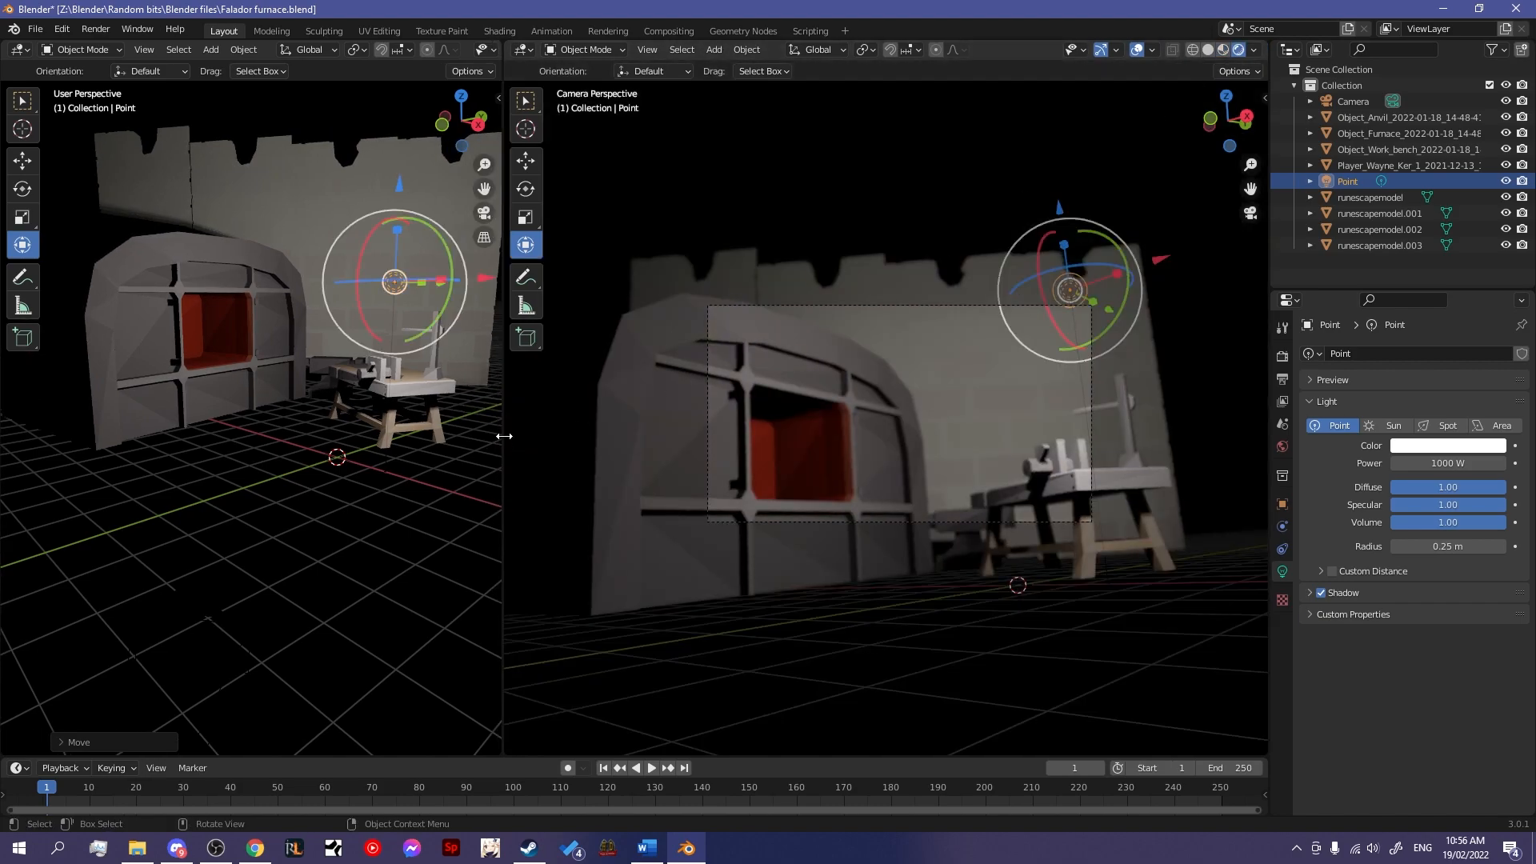
left_click_drag(502, 436, 745, 436)
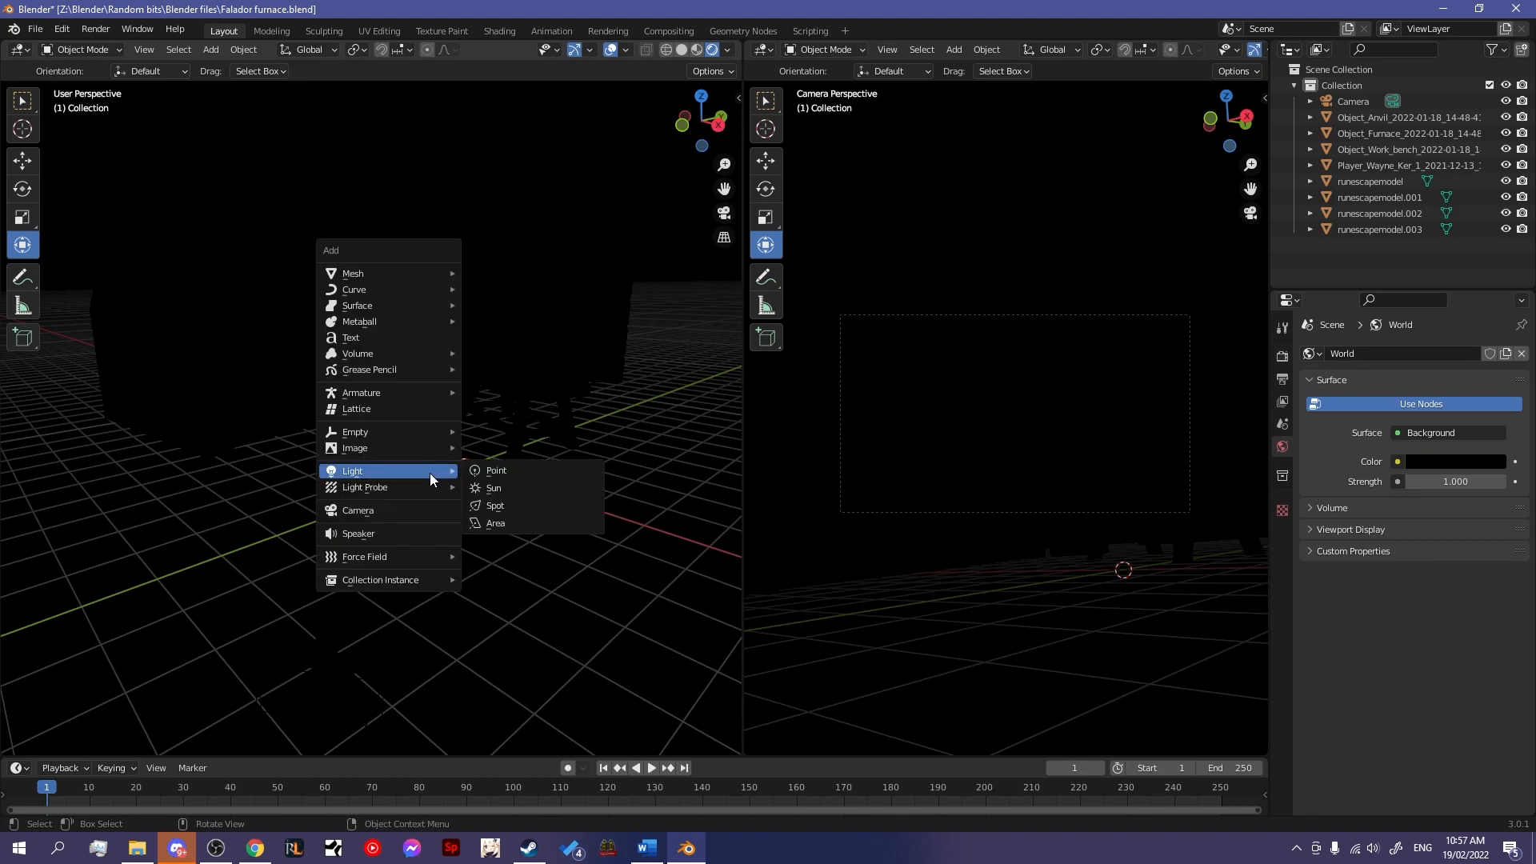
mouse_move(531, 523)
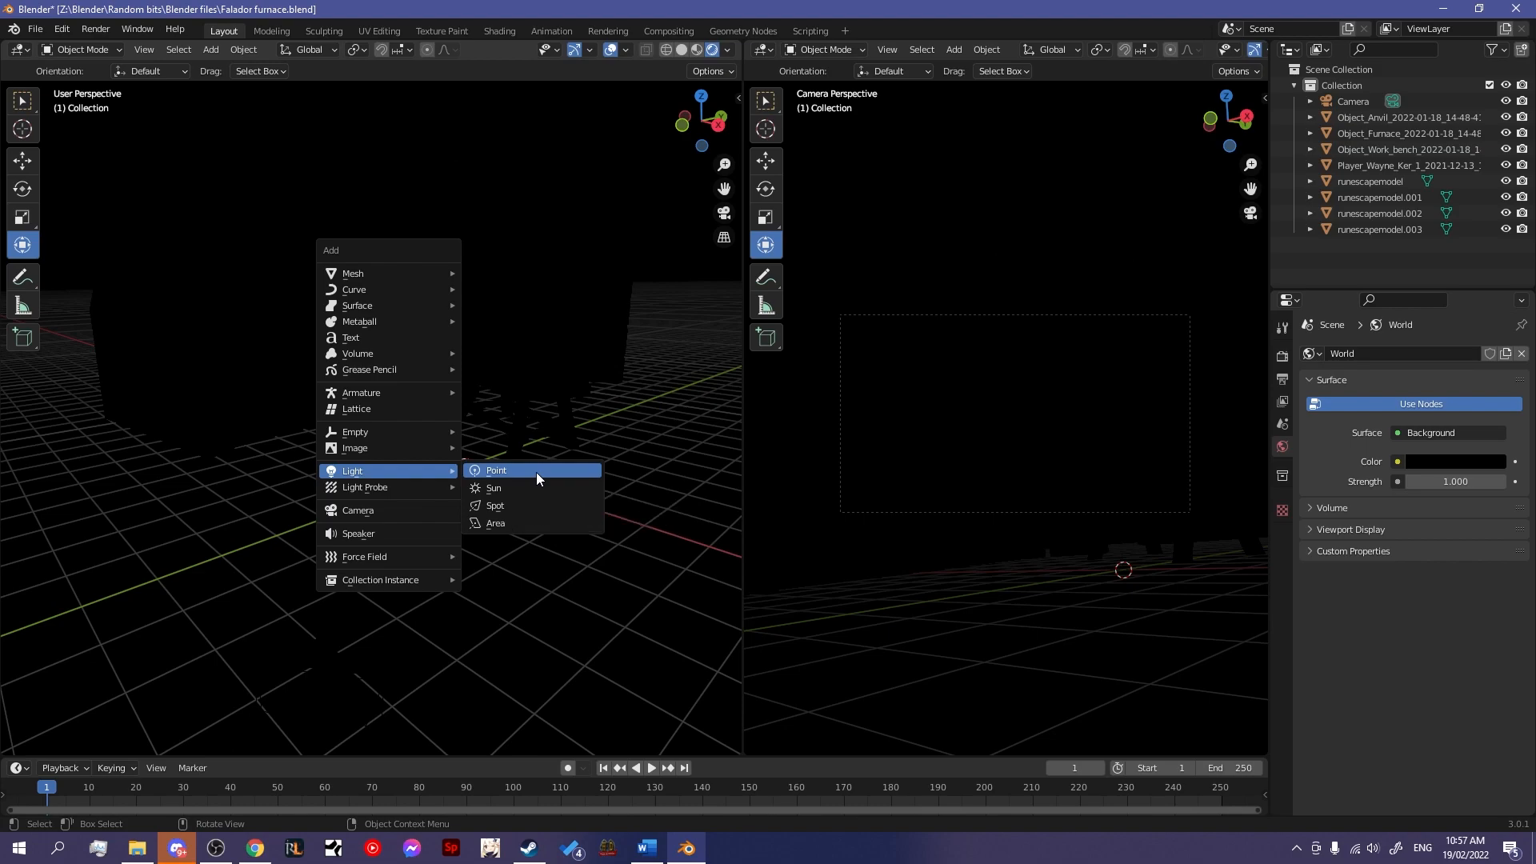
- Add a new Point light to the furnace scene via Shift+A > Light > Point
left_click(495, 471)
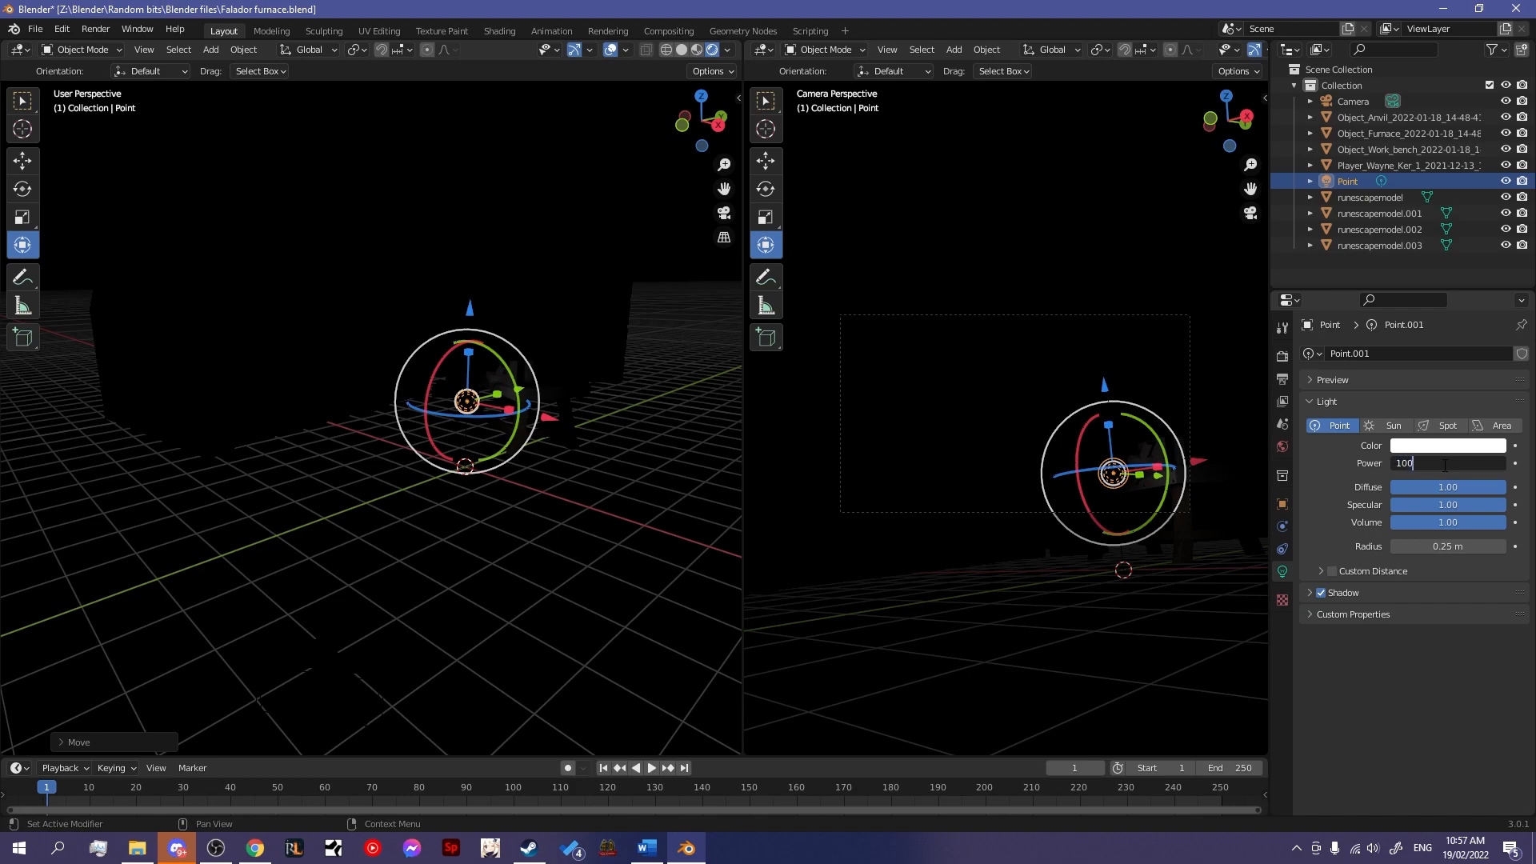
- Give the new point light 1000 W power and place it in the furnace opening
type("1000 W")
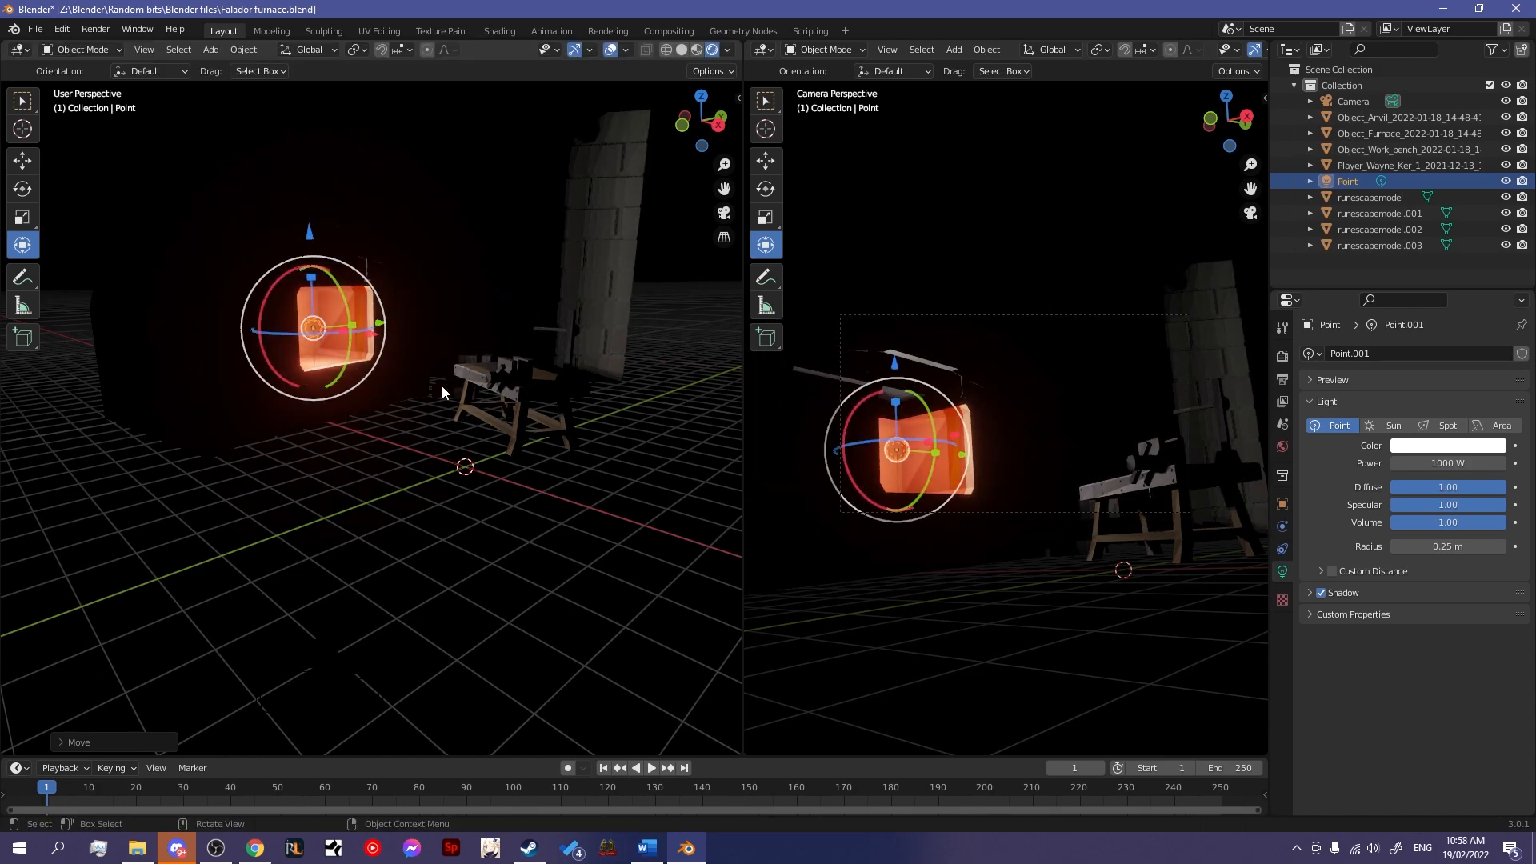
mouse_move(328, 336)
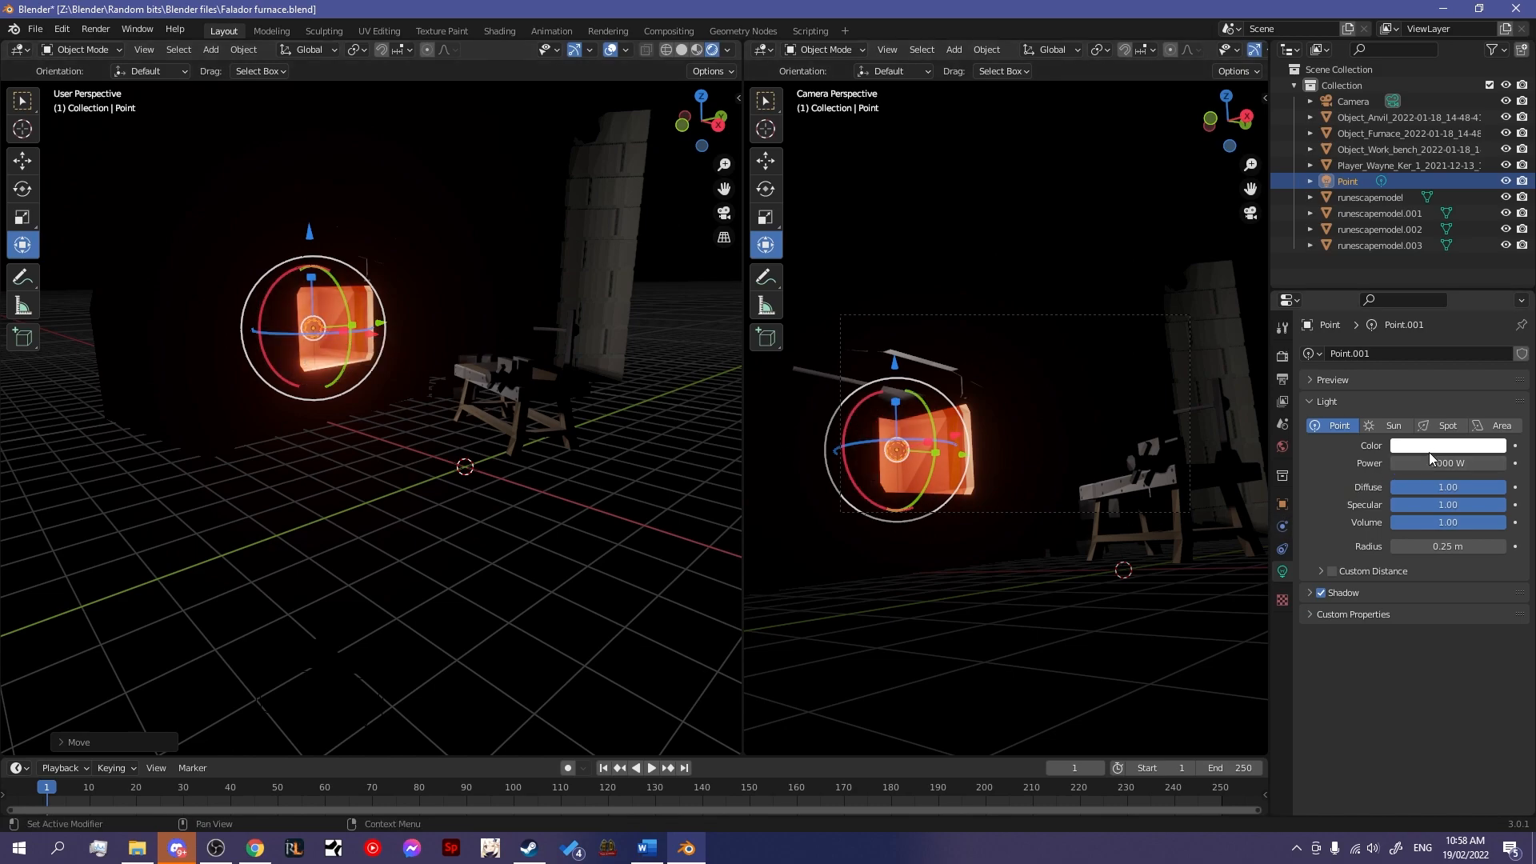
- Change the point light's colour to orange on the colour wheel
left_click(1448, 445)
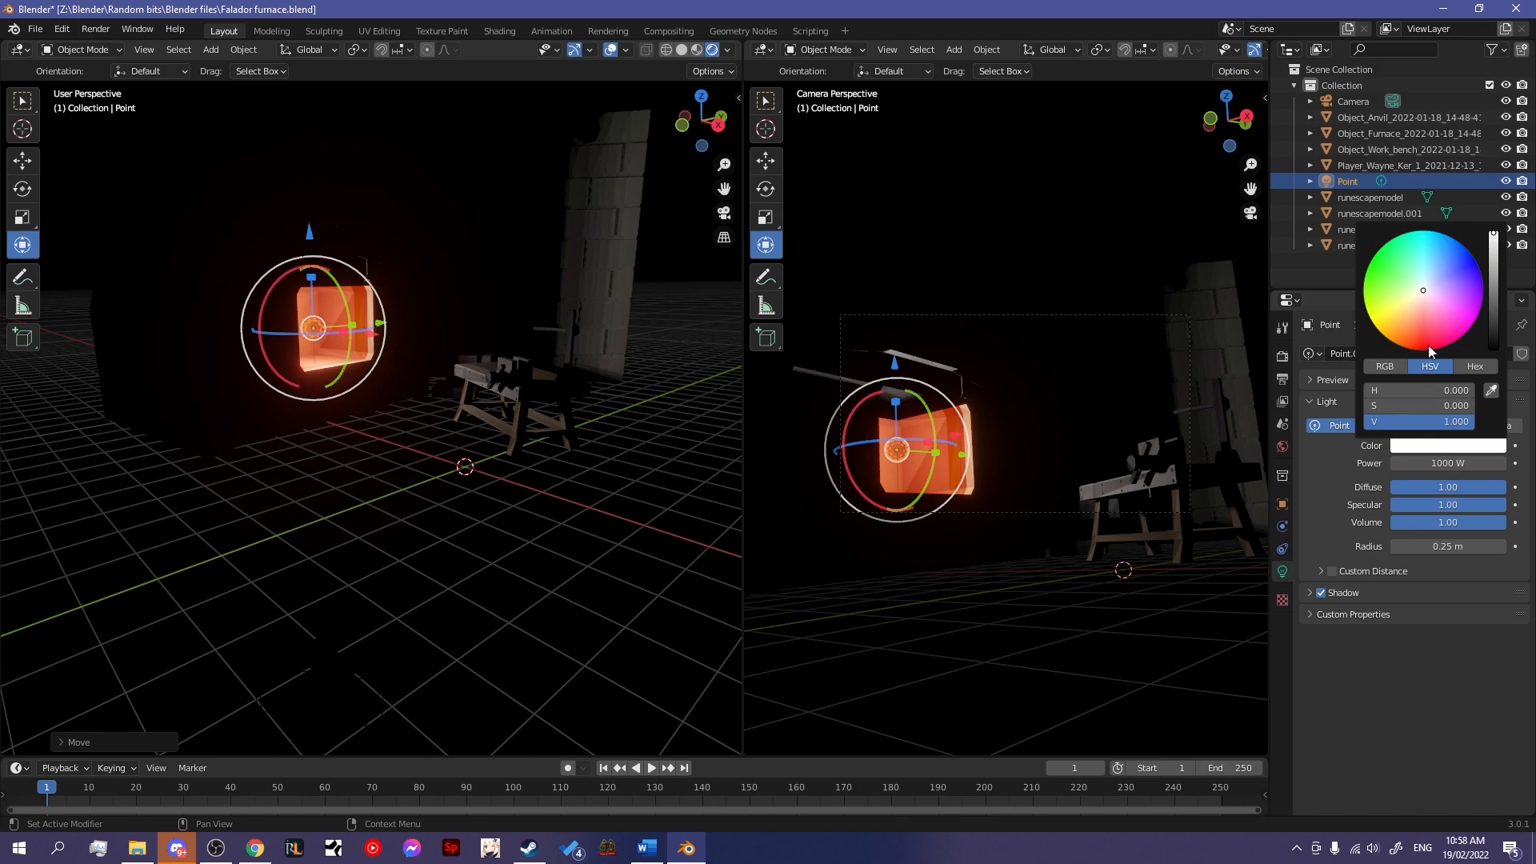
left_click(1382, 332)
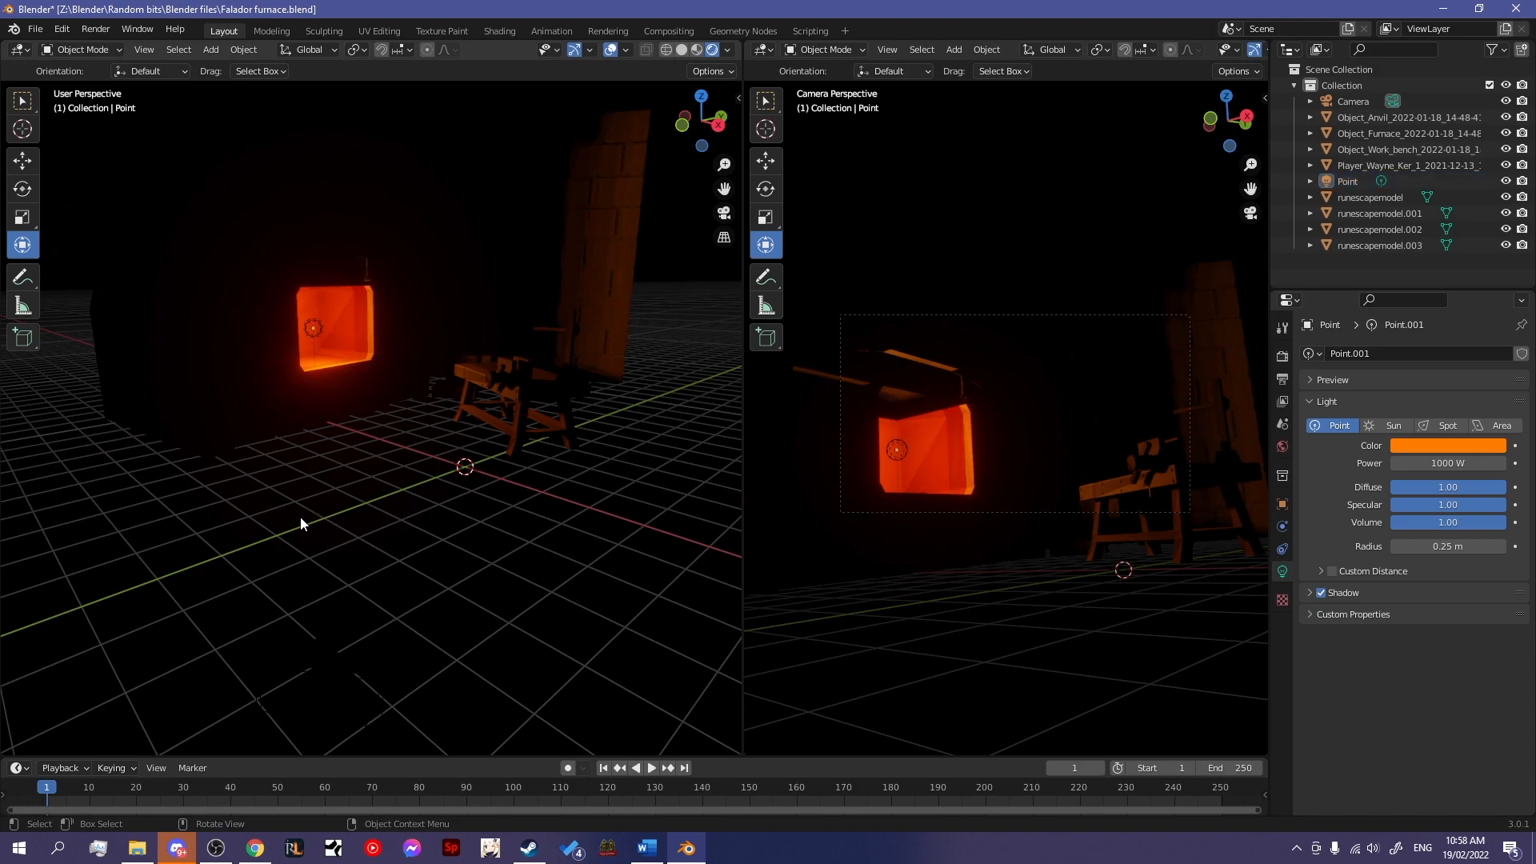
mouse_move(398, 371)
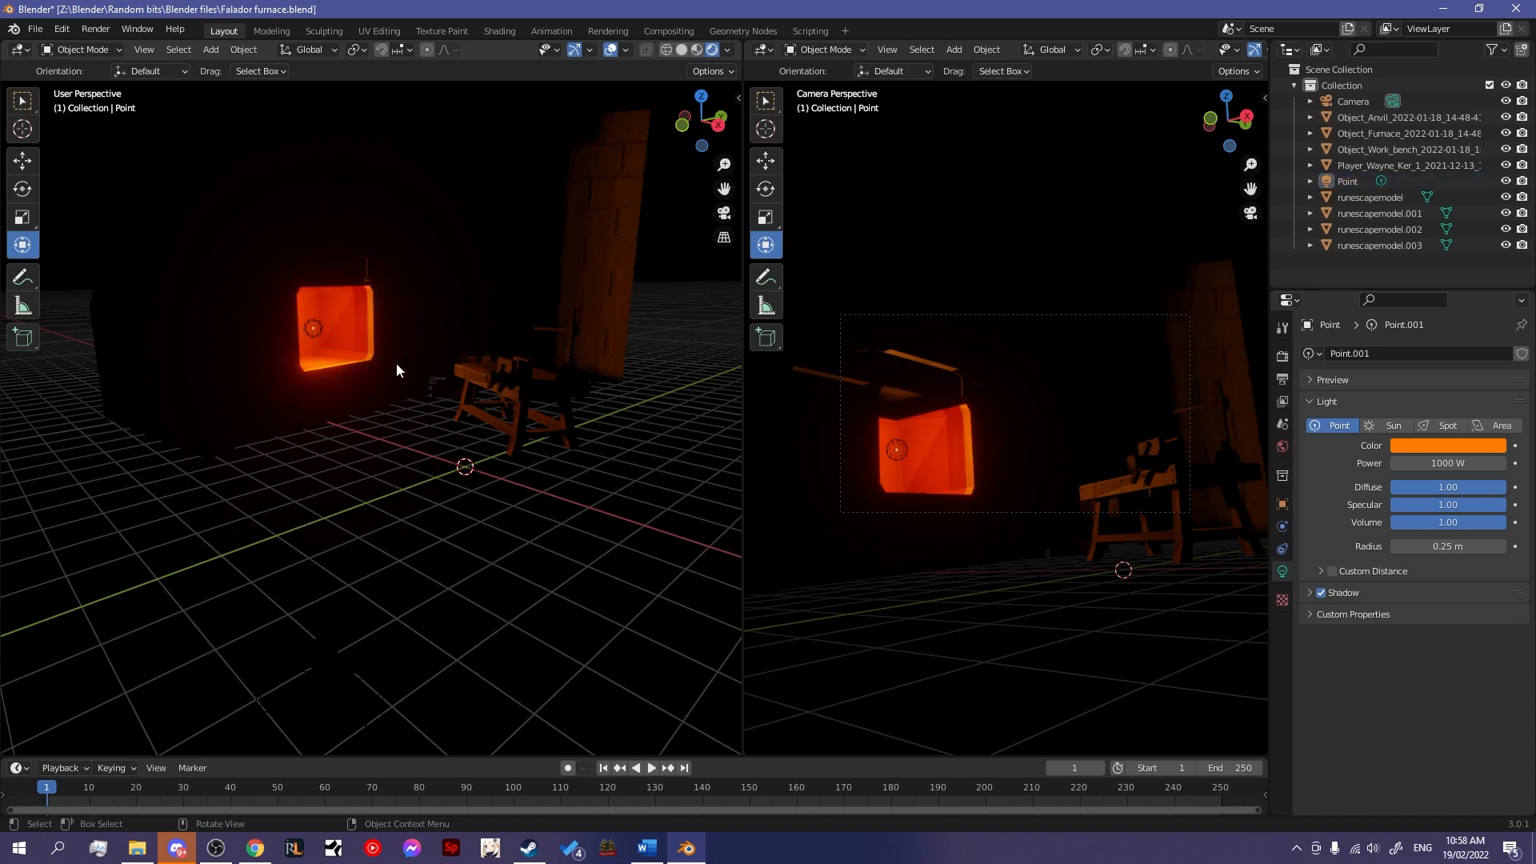
- Duplicate the orange point light with Shift+D and place the copy in front of the furnace
left_click(312, 328)
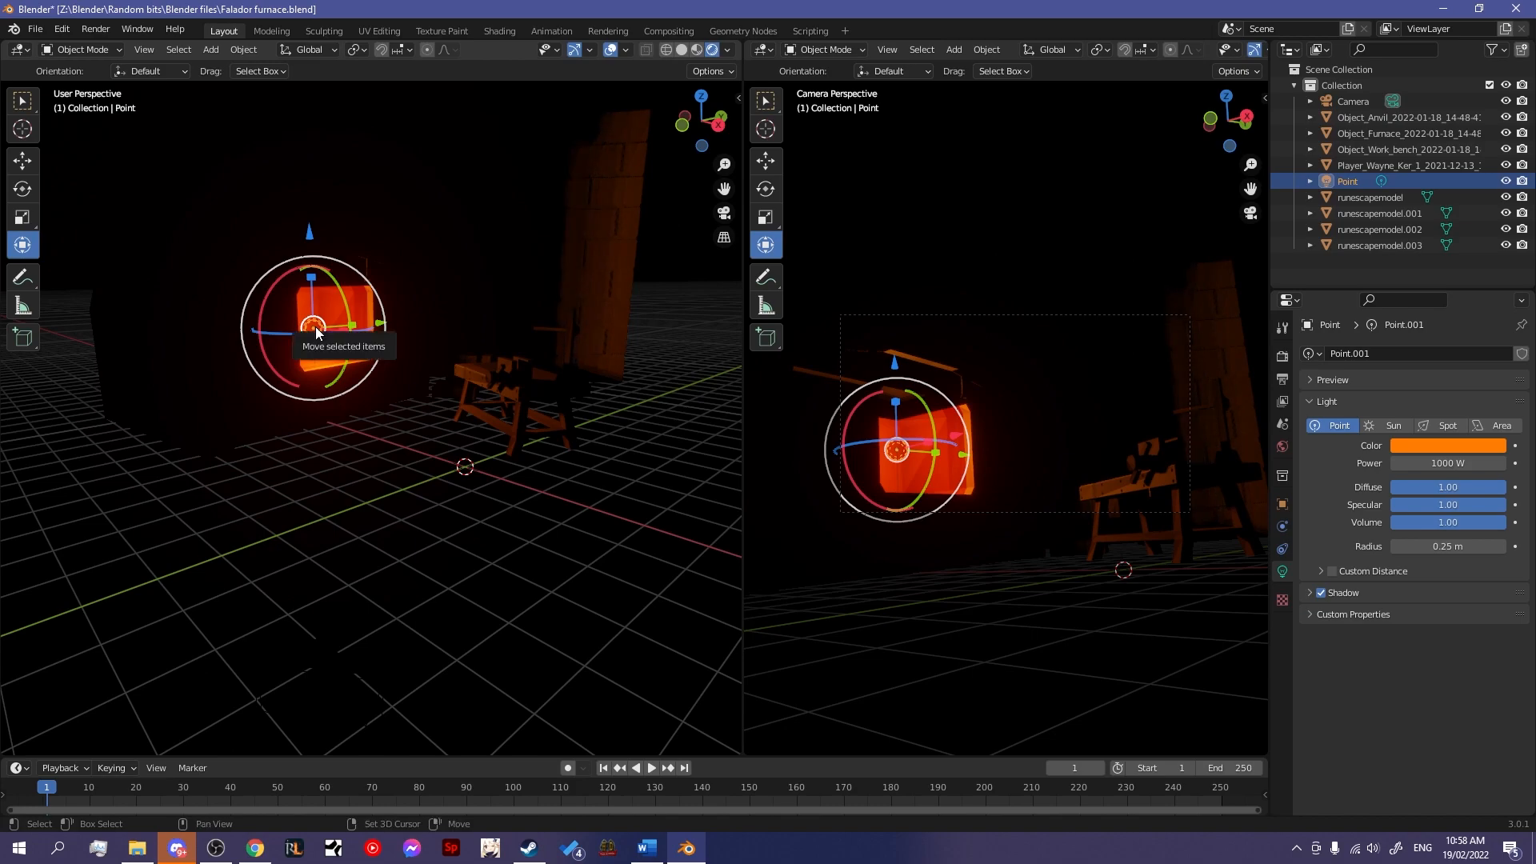
key("shift+d")
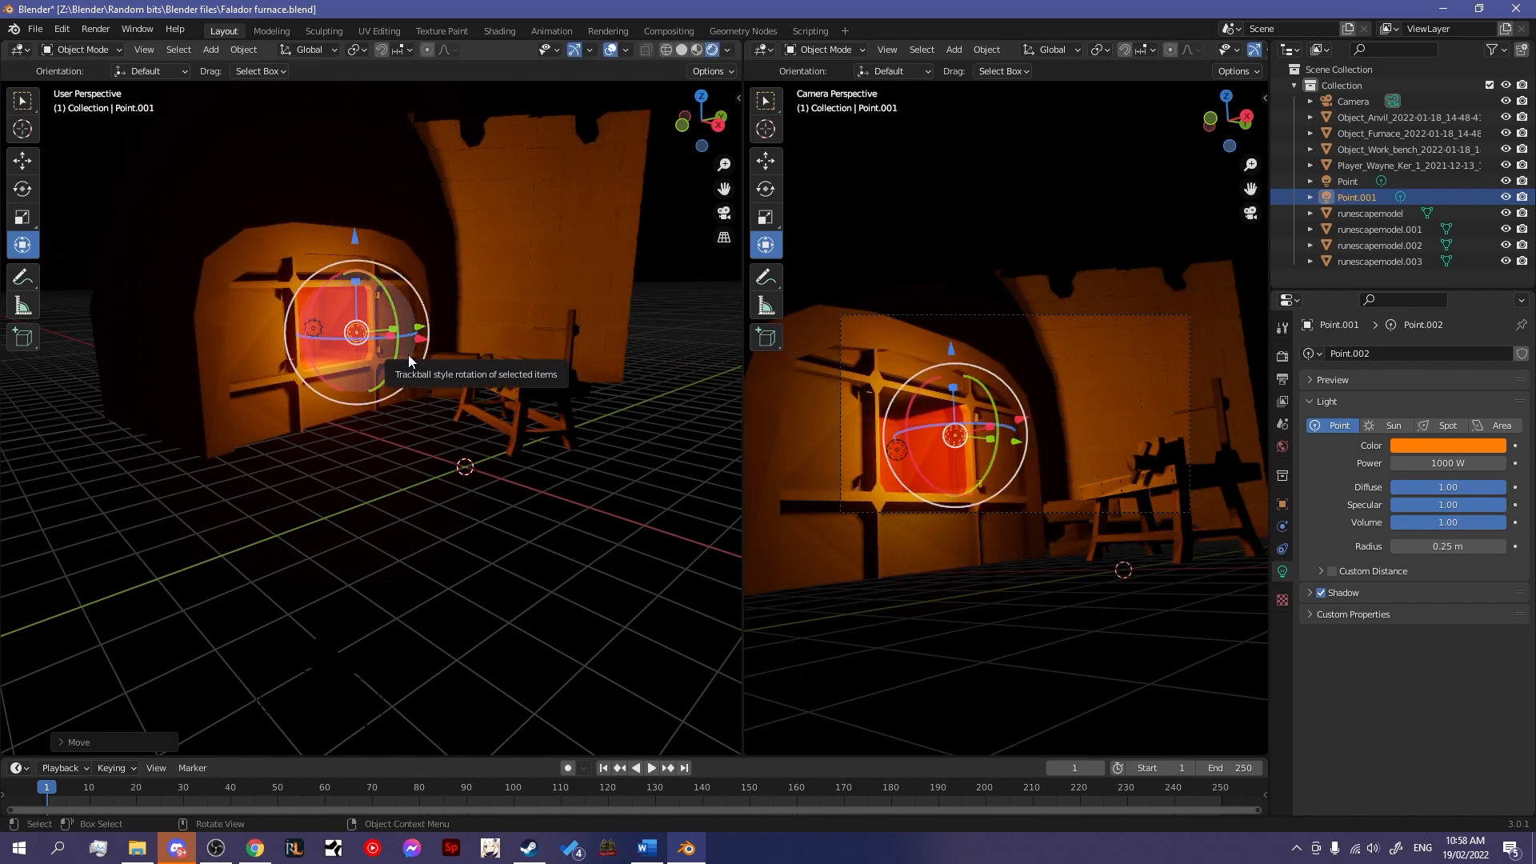
mouse_move(373, 402)
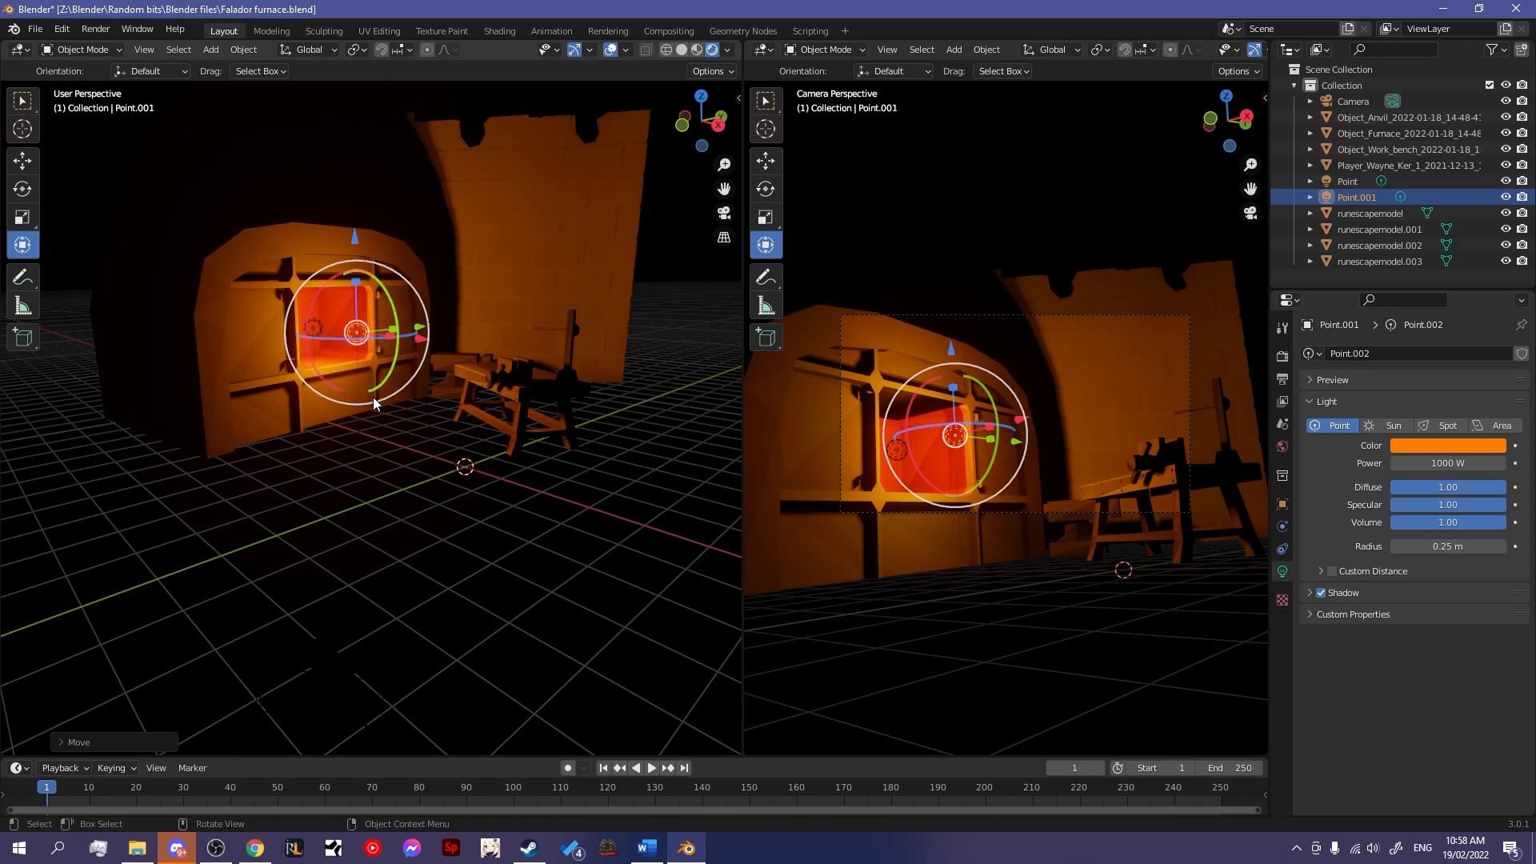